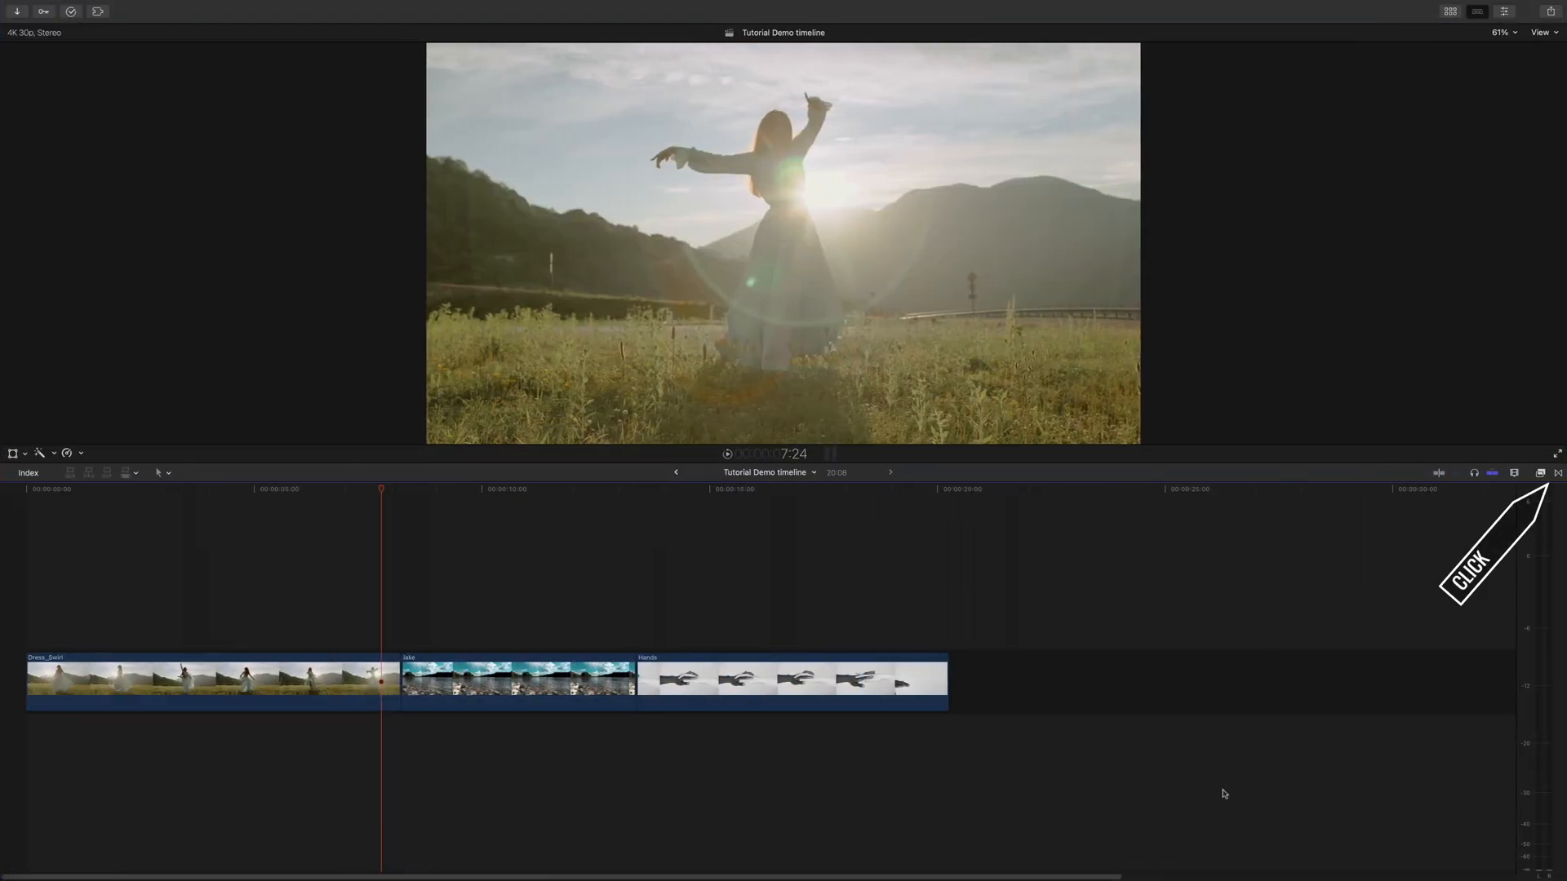
Show the 3D Transitions browser and add one between the first two clips
{"action": "left_click", "coordinate": [1539, 474]}
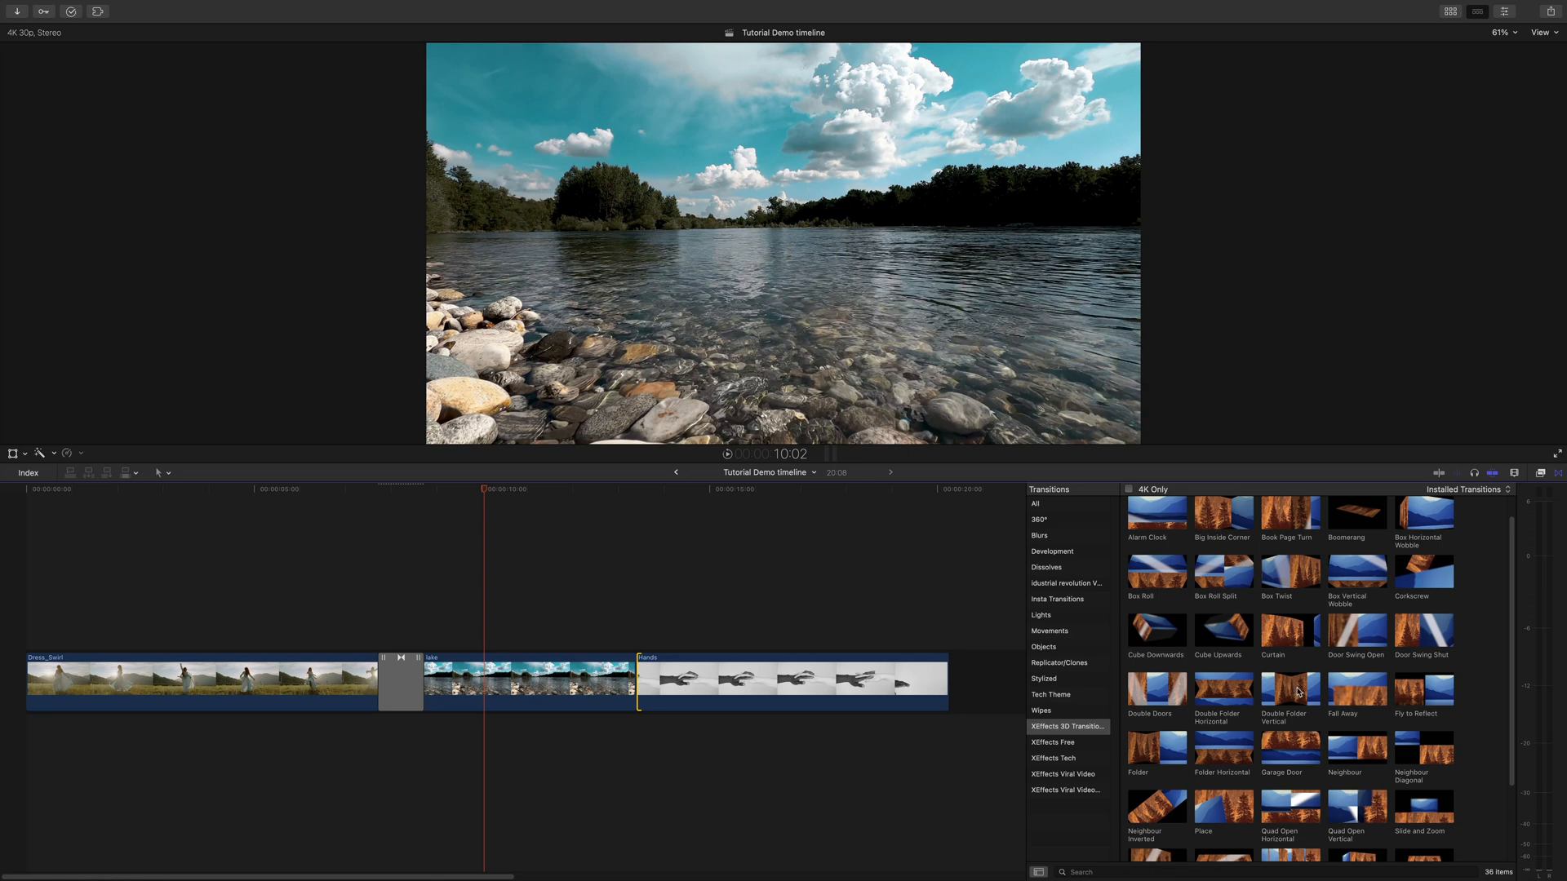
{"action": "left_click", "coordinate": [602, 490]}
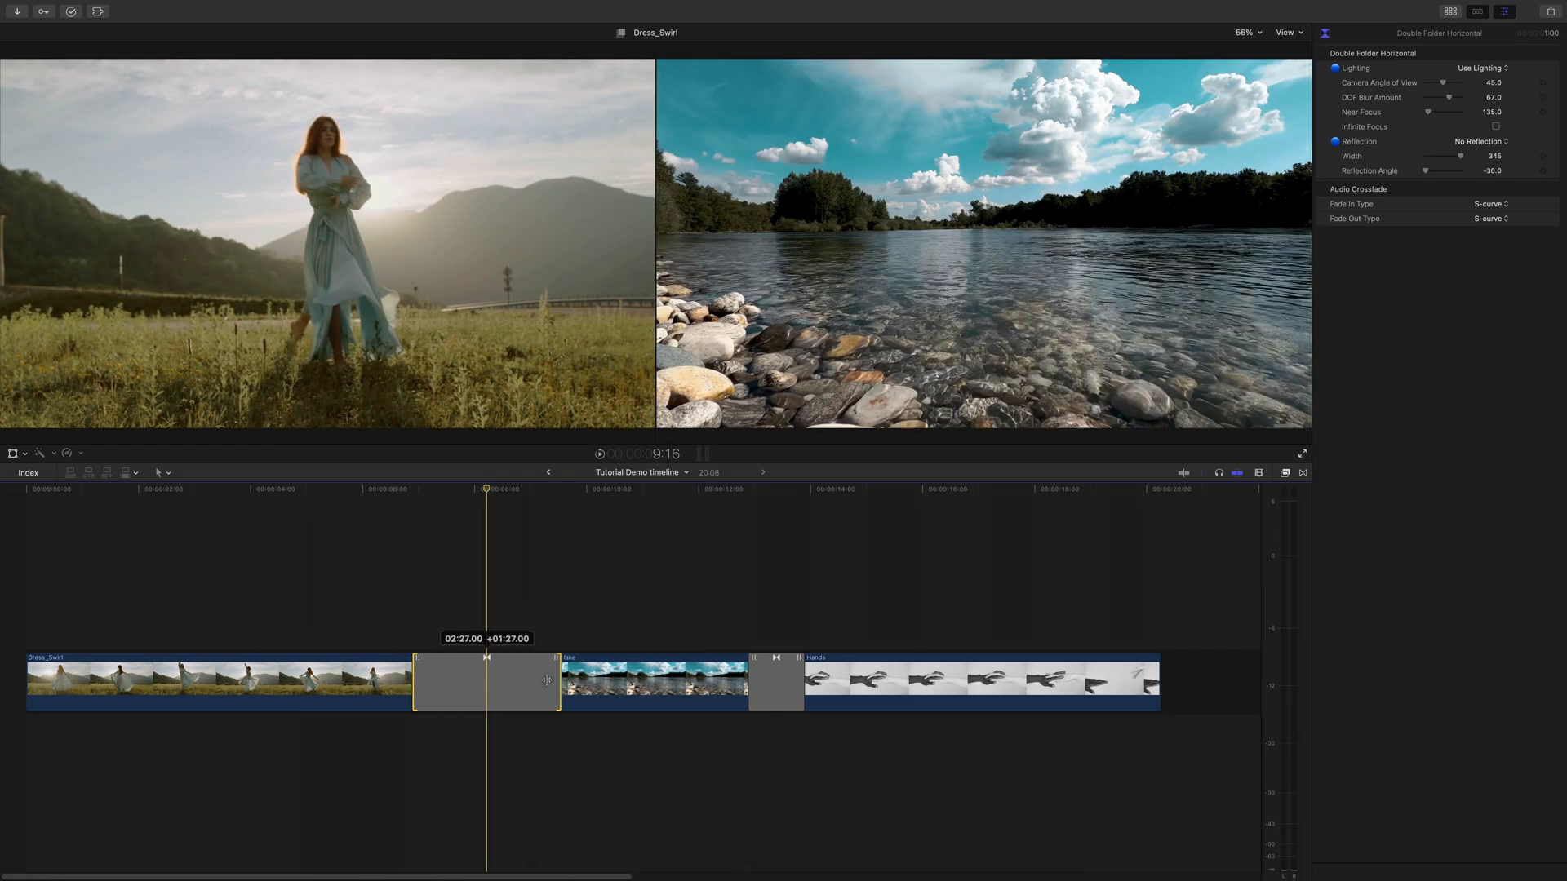
Adjust the Double Folder Horizontal transition's duration to about 02:27
{"action": "key", "text": "cmd+d"}
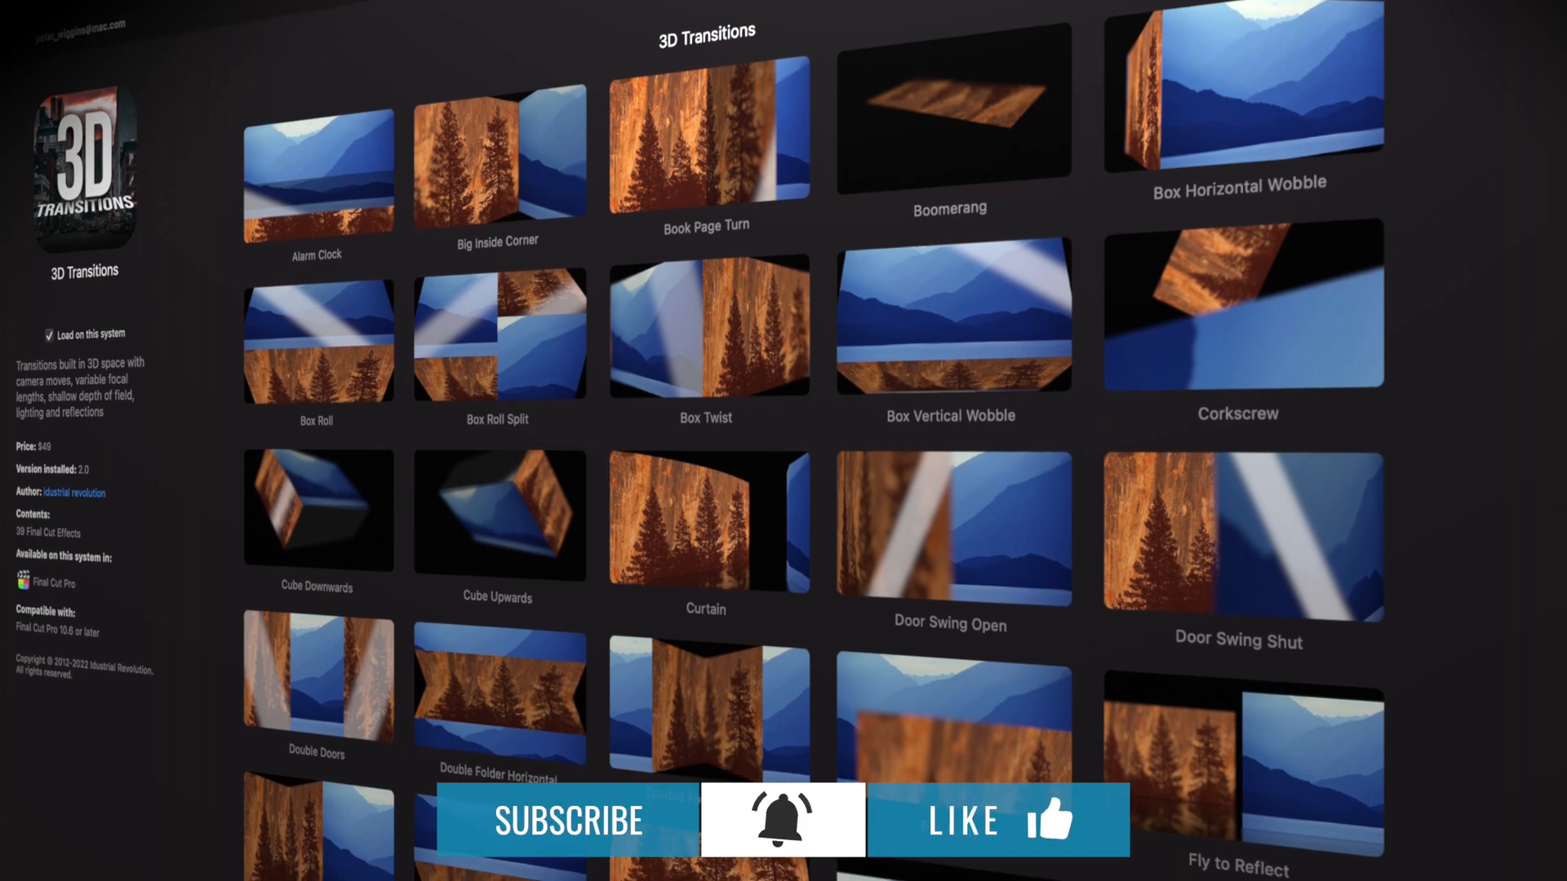
Scroll the transitions browser down to Quad Open Horizontal
{"action": "scroll", "scroll_direction": "down", "scroll_amount": 3}
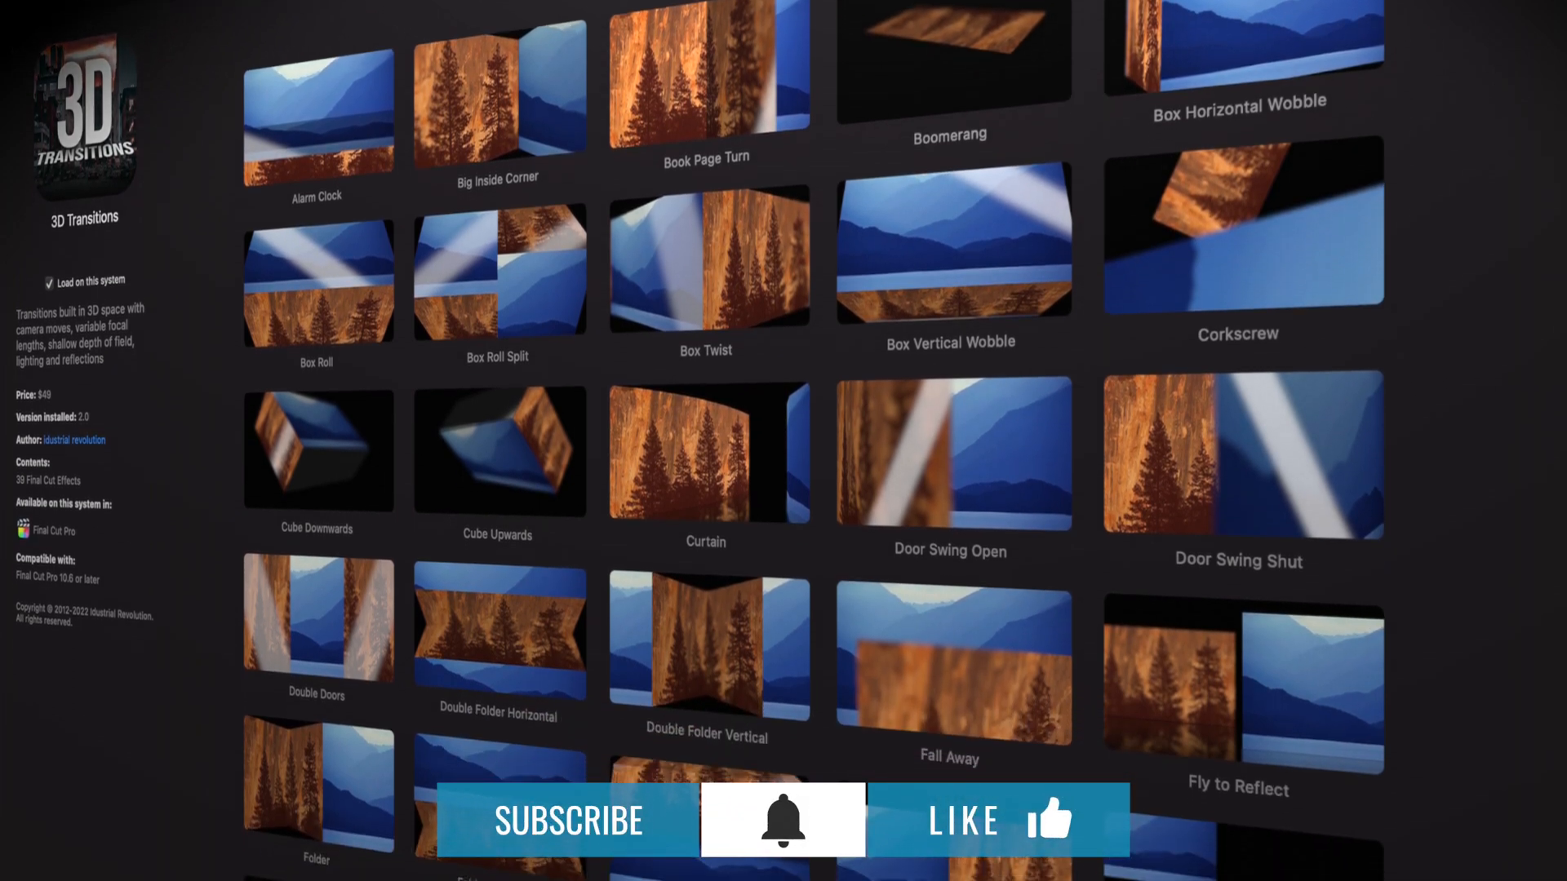
{"action": "scroll", "scroll_direction": "down", "scroll_amount": 3}
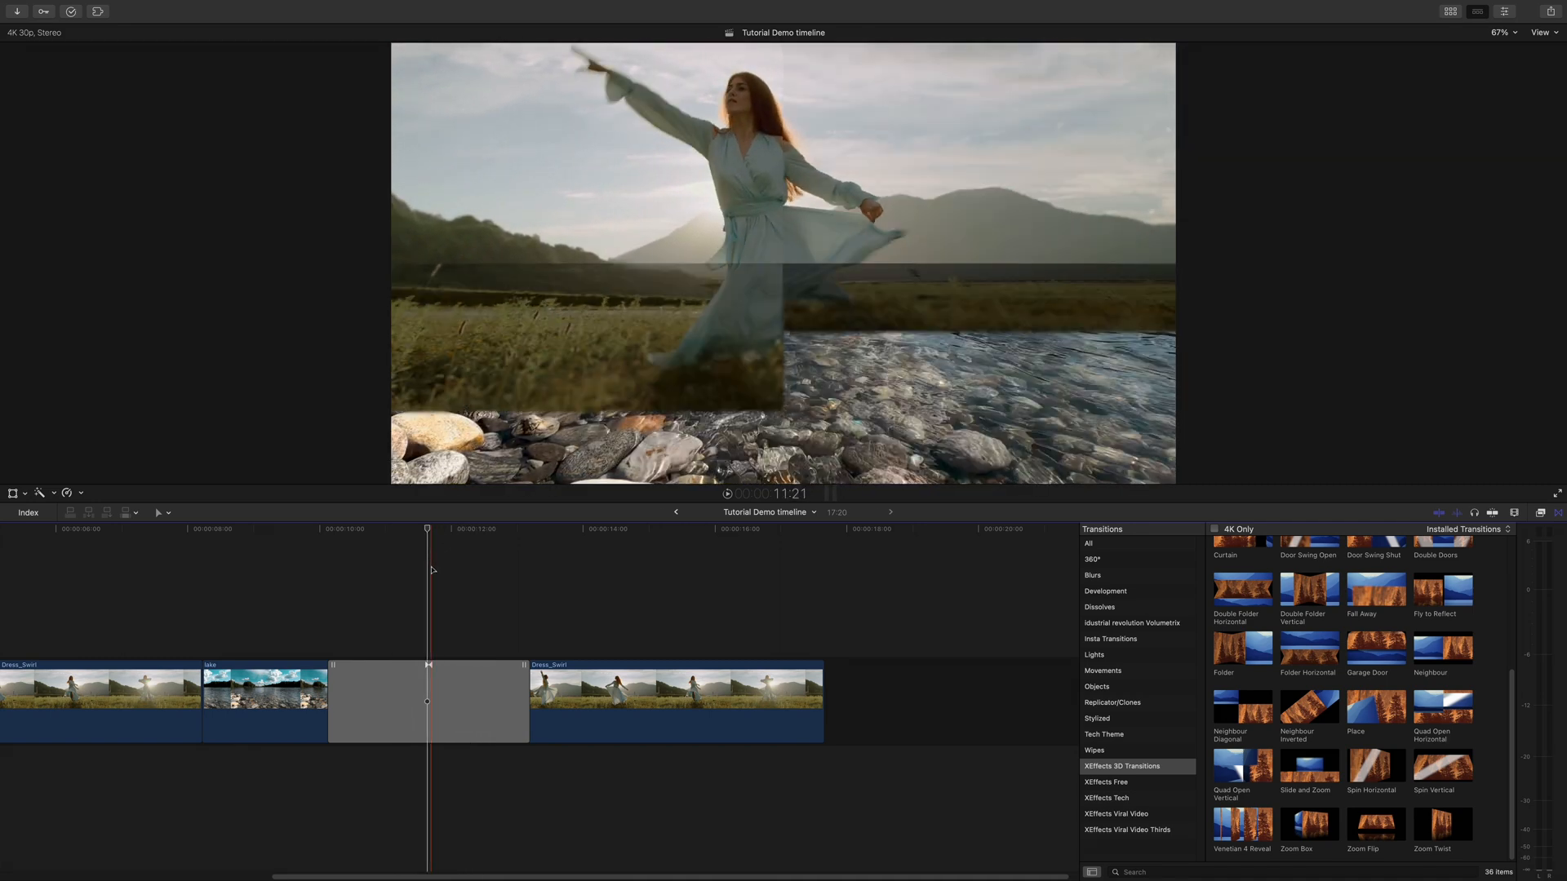
Set the Quad Open Horizontal transition's Animation origin to Bottom Right
{"action": "left_click", "coordinate": [428, 701]}
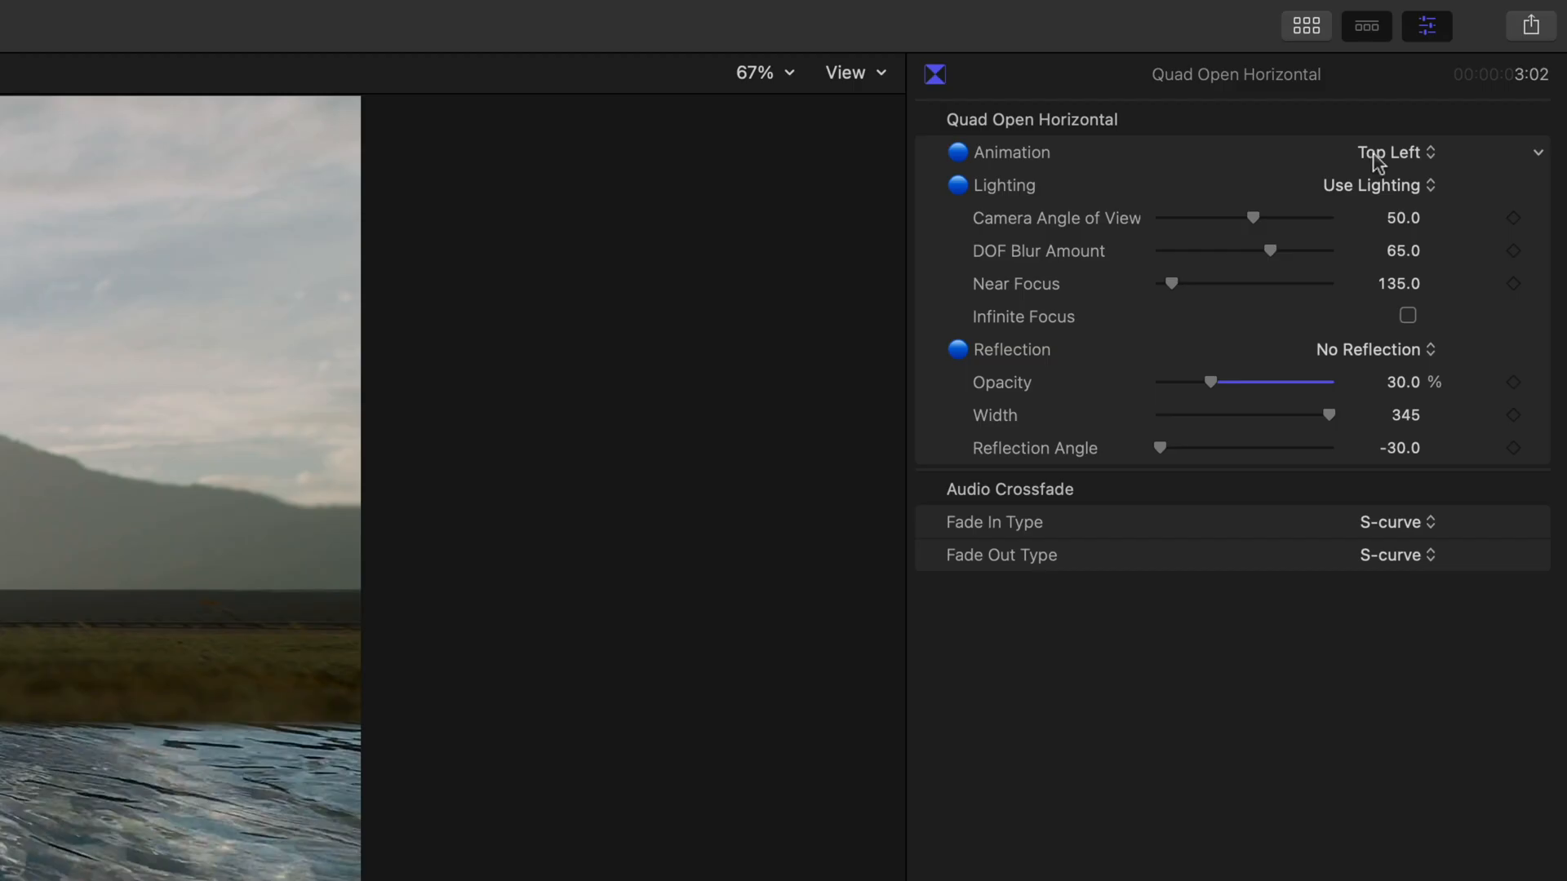
{"action": "left_click", "coordinate": [1392, 152]}
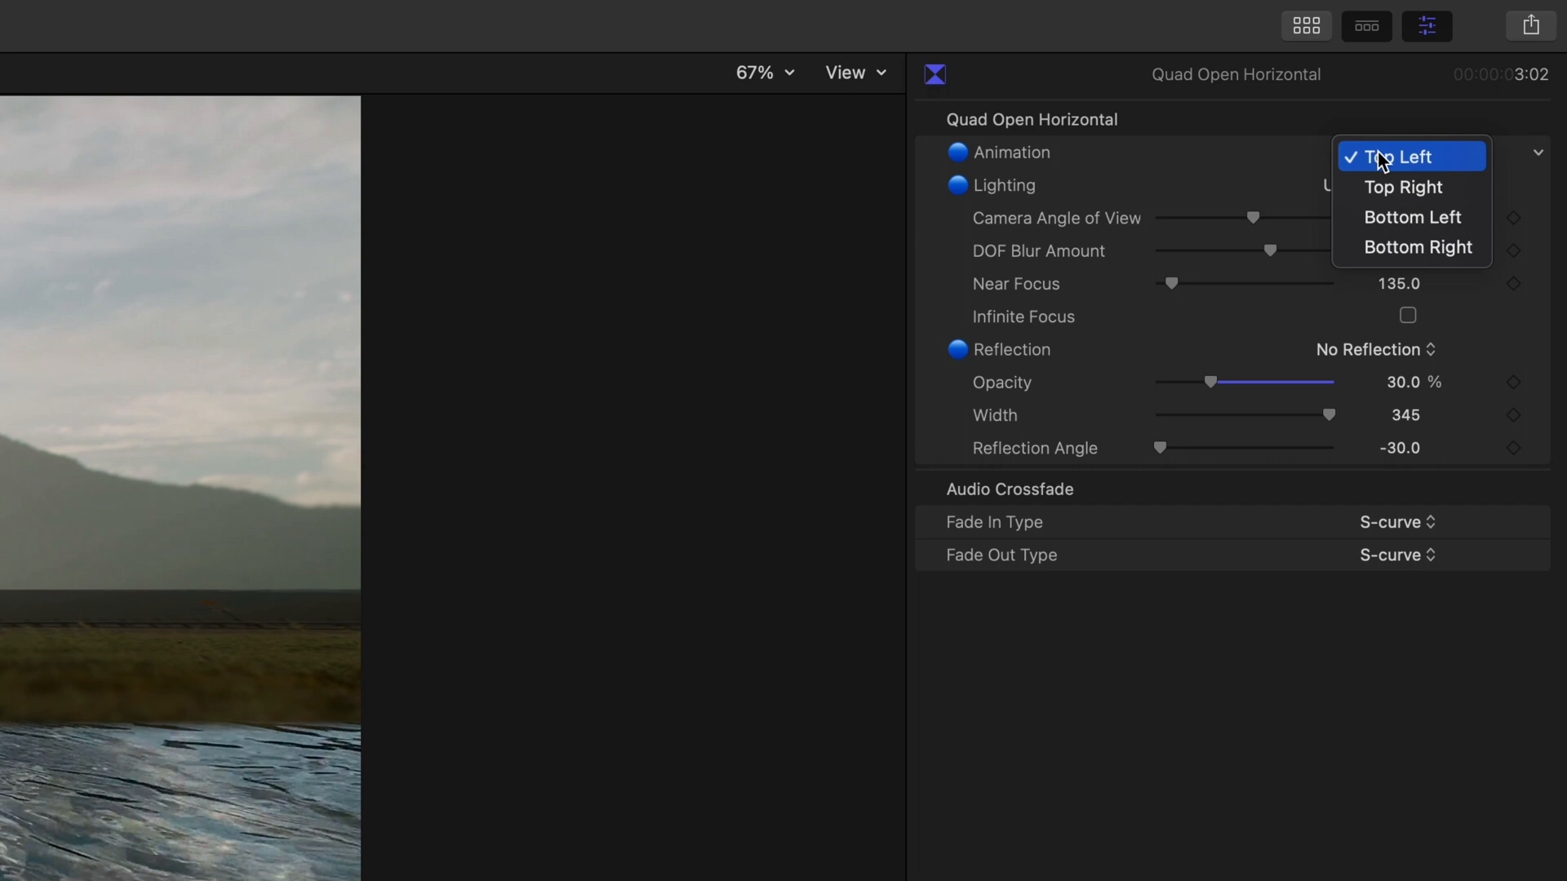
{"action": "mouse_move", "coordinate": [1401, 274]}
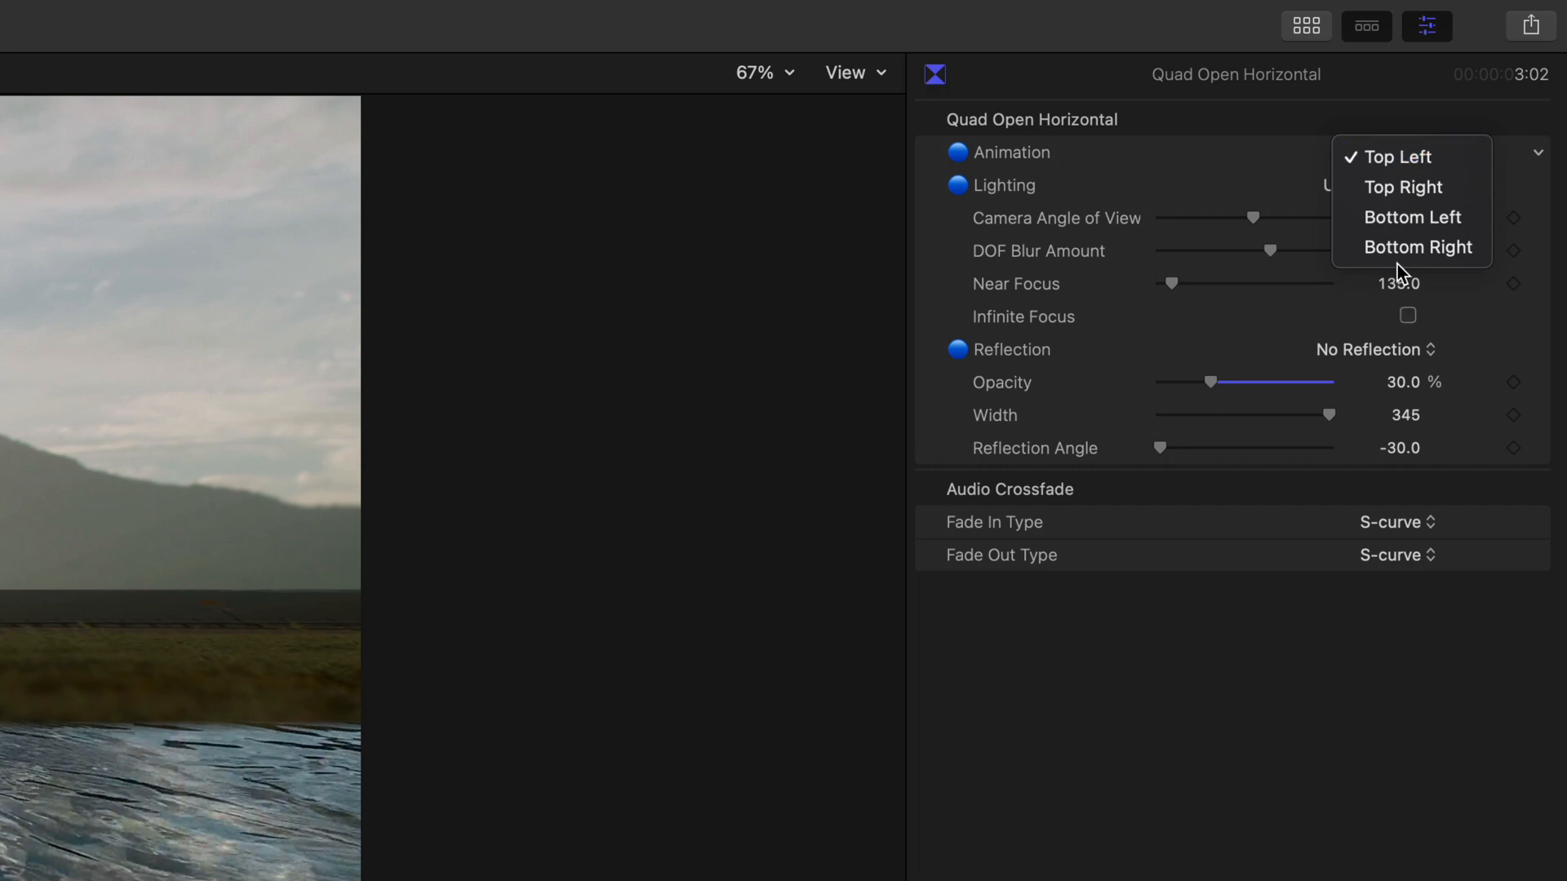
{"action": "left_click", "coordinate": [1419, 247]}
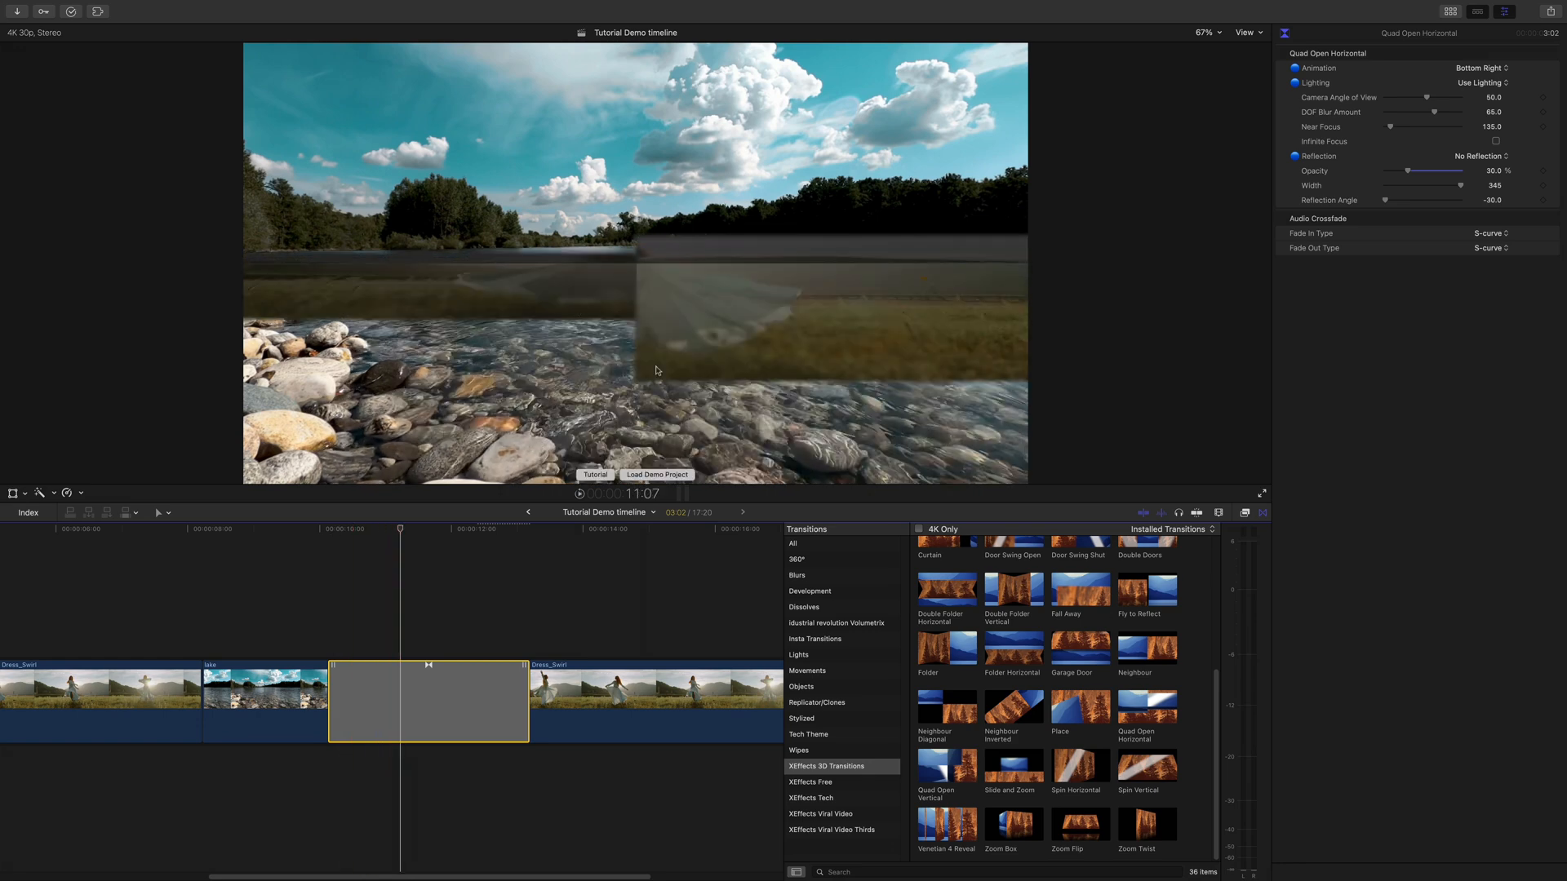
{"action": "mouse_move", "coordinate": [775, 470]}
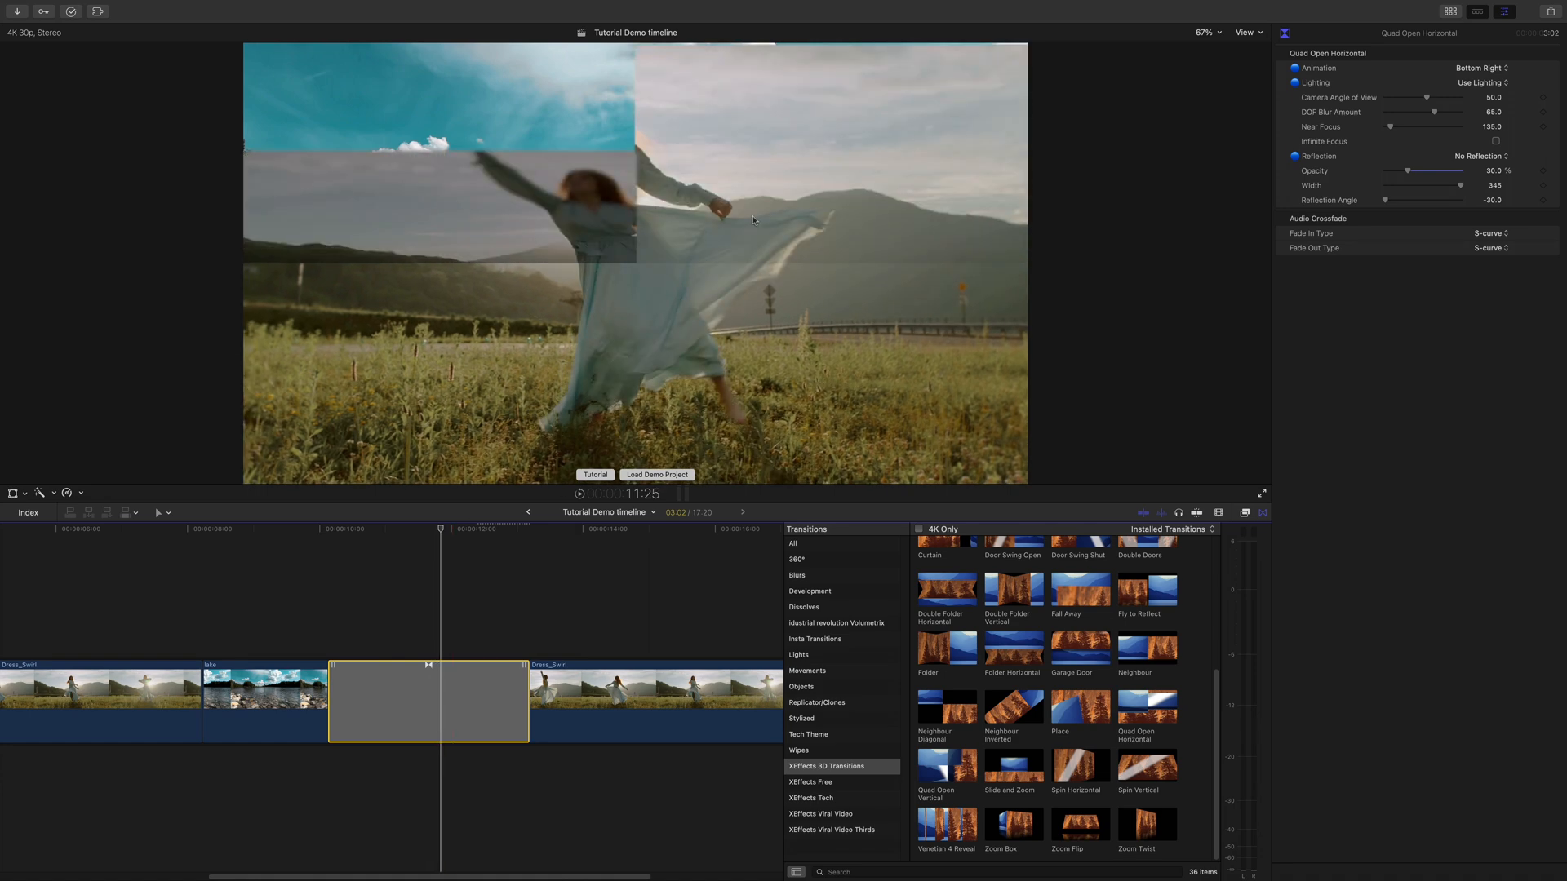
{"action": "mouse_move", "coordinate": [568, 199]}
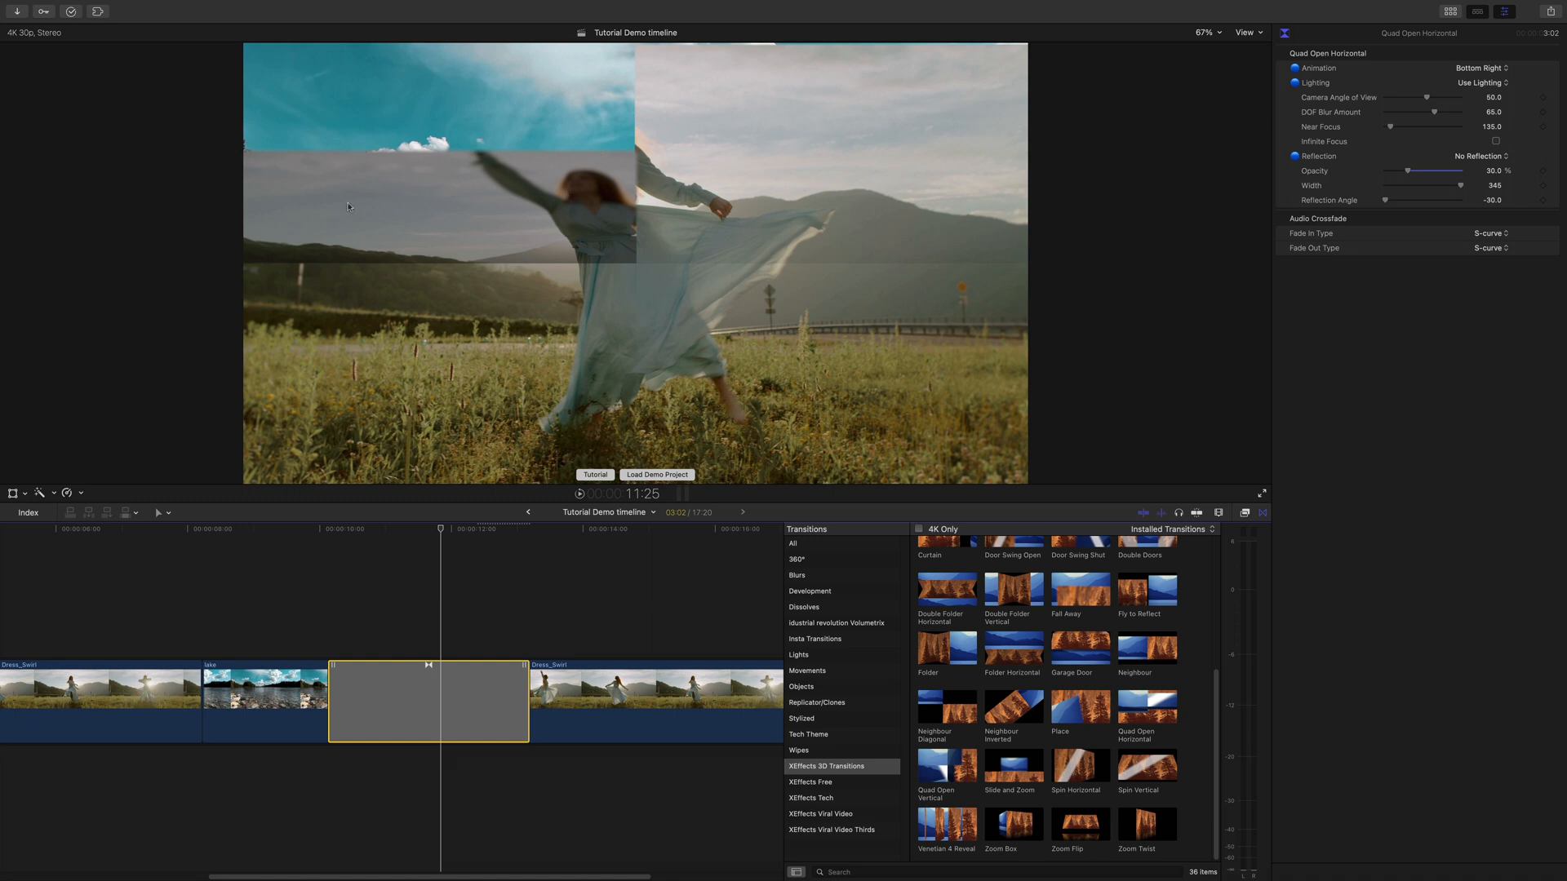
{"action": "mouse_move", "coordinate": [566, 241]}
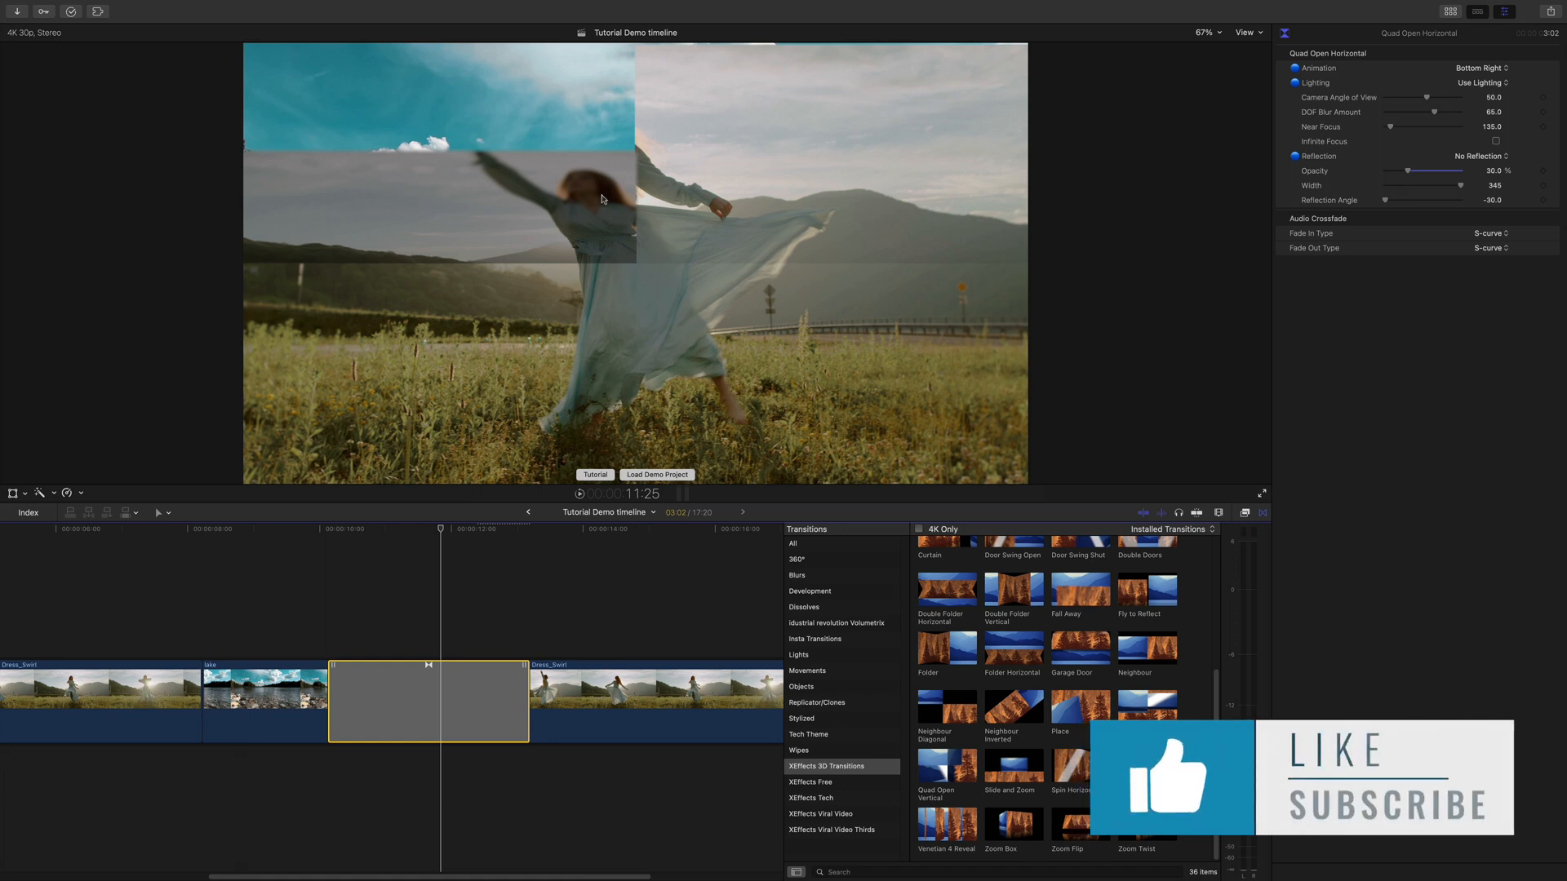
{"action": "mouse_move", "coordinate": [599, 201]}
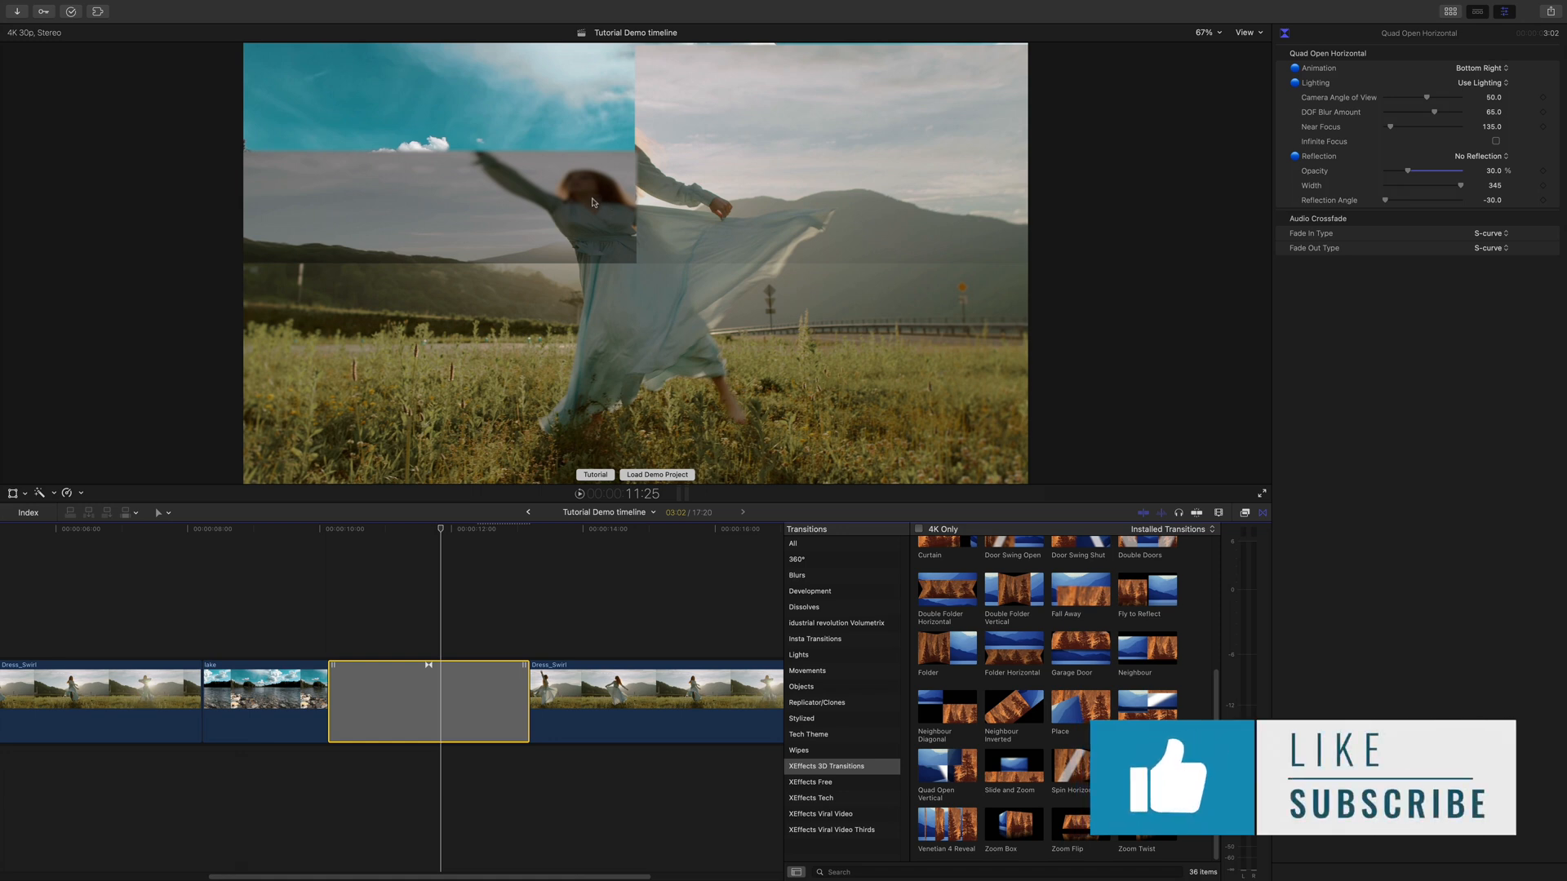
{"action": "left_click", "coordinate": [1482, 83]}
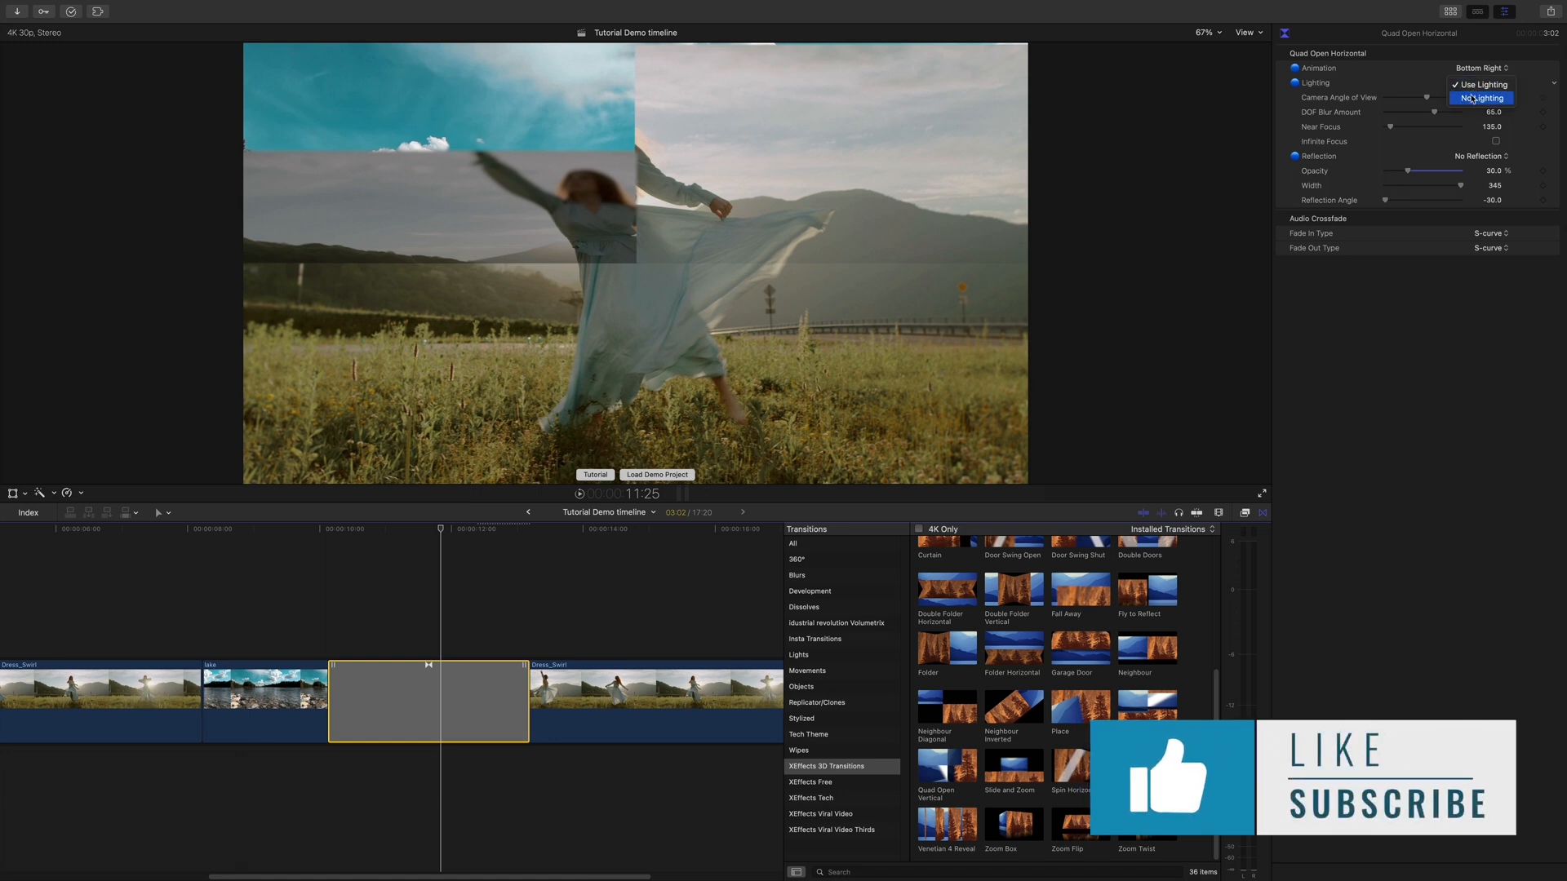
{"action": "left_click", "coordinate": [1482, 98]}
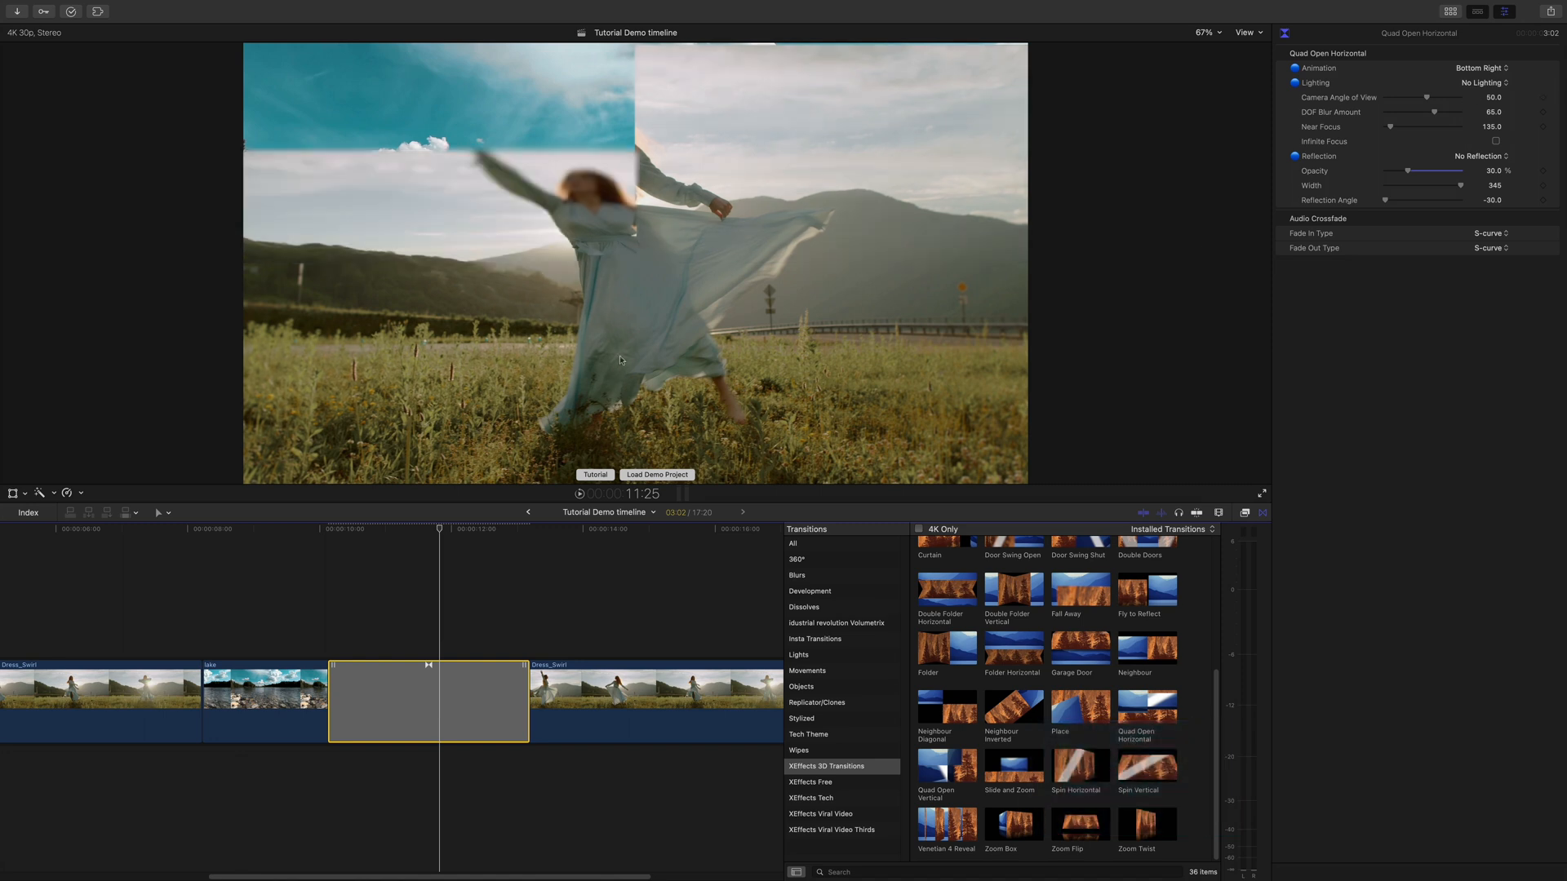
{"action": "mouse_move", "coordinate": [688, 144]}
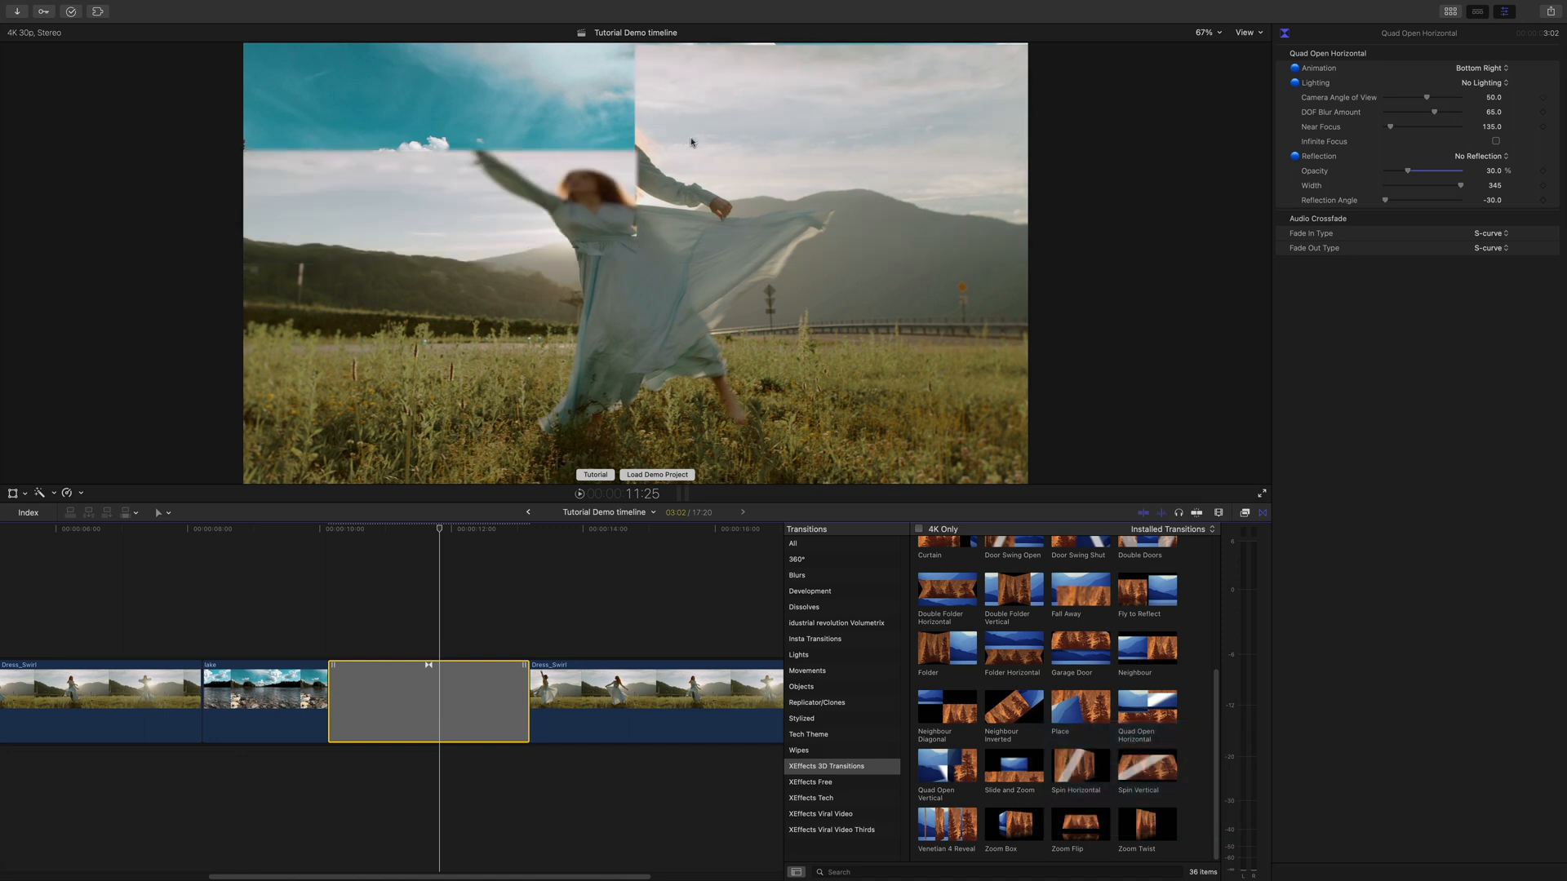
{"action": "left_click", "coordinate": [1484, 82]}
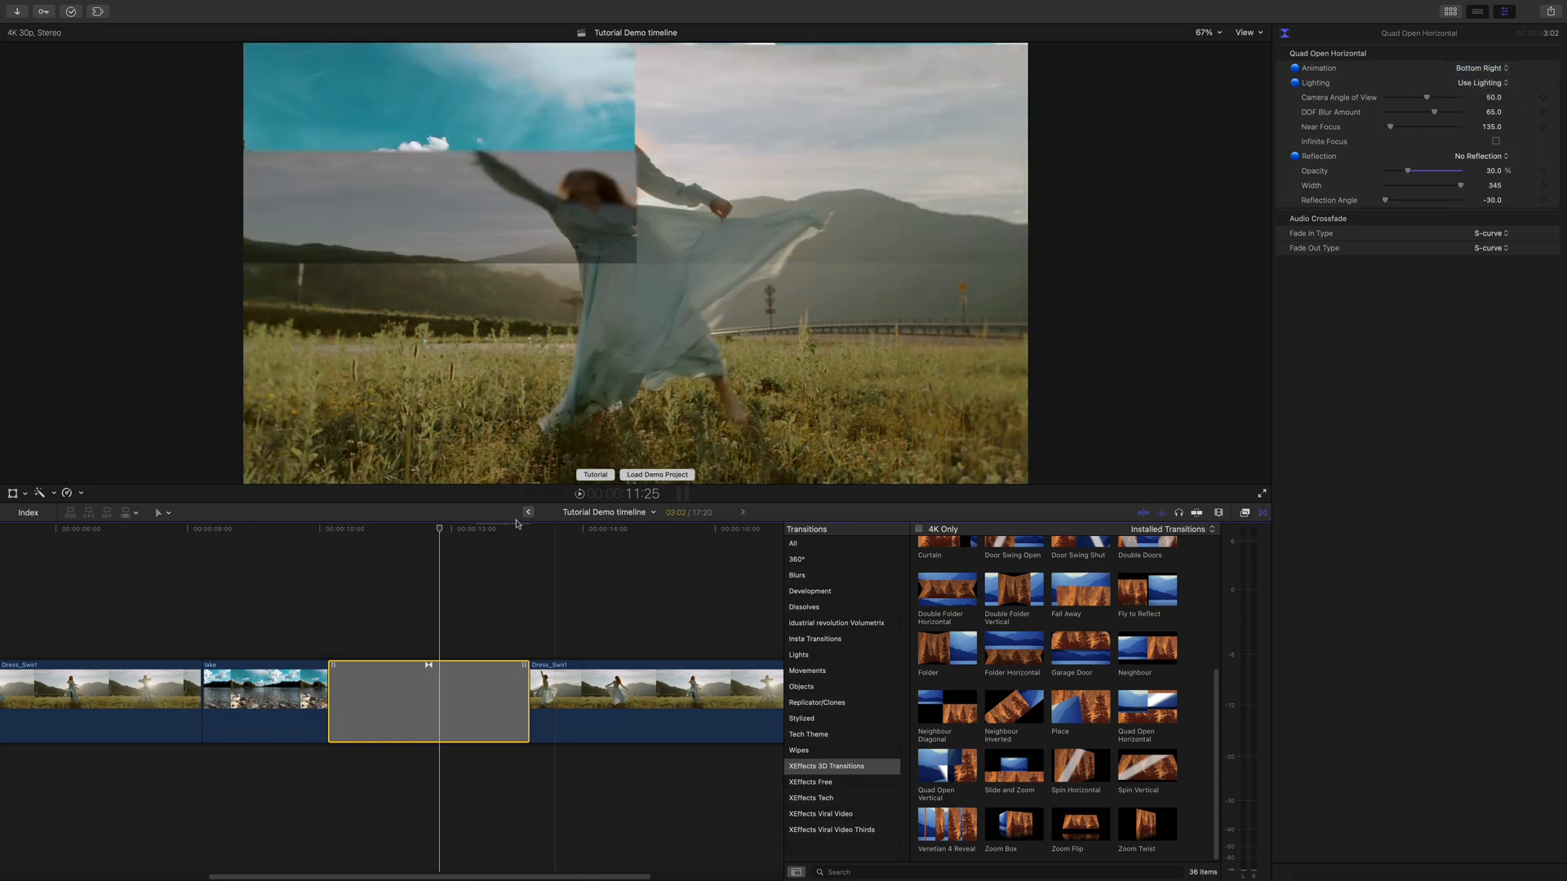
{"action": "left_click", "coordinate": [355, 529]}
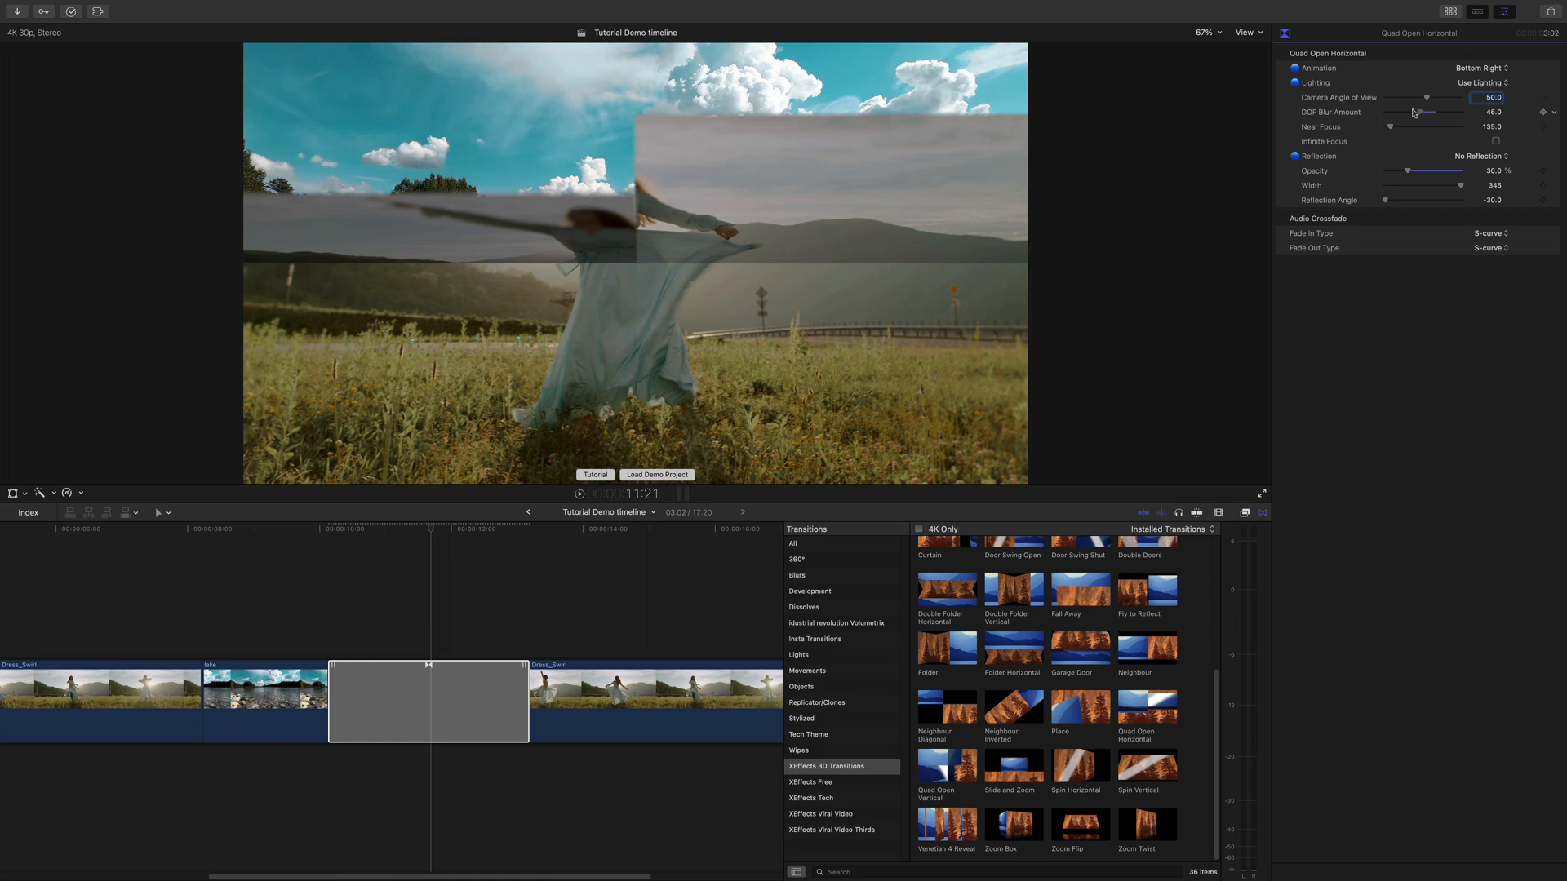
Lower the DOF Blur Amount from 65.0 to about 55.0
{"action": "left_click", "coordinate": [1261, 493]}
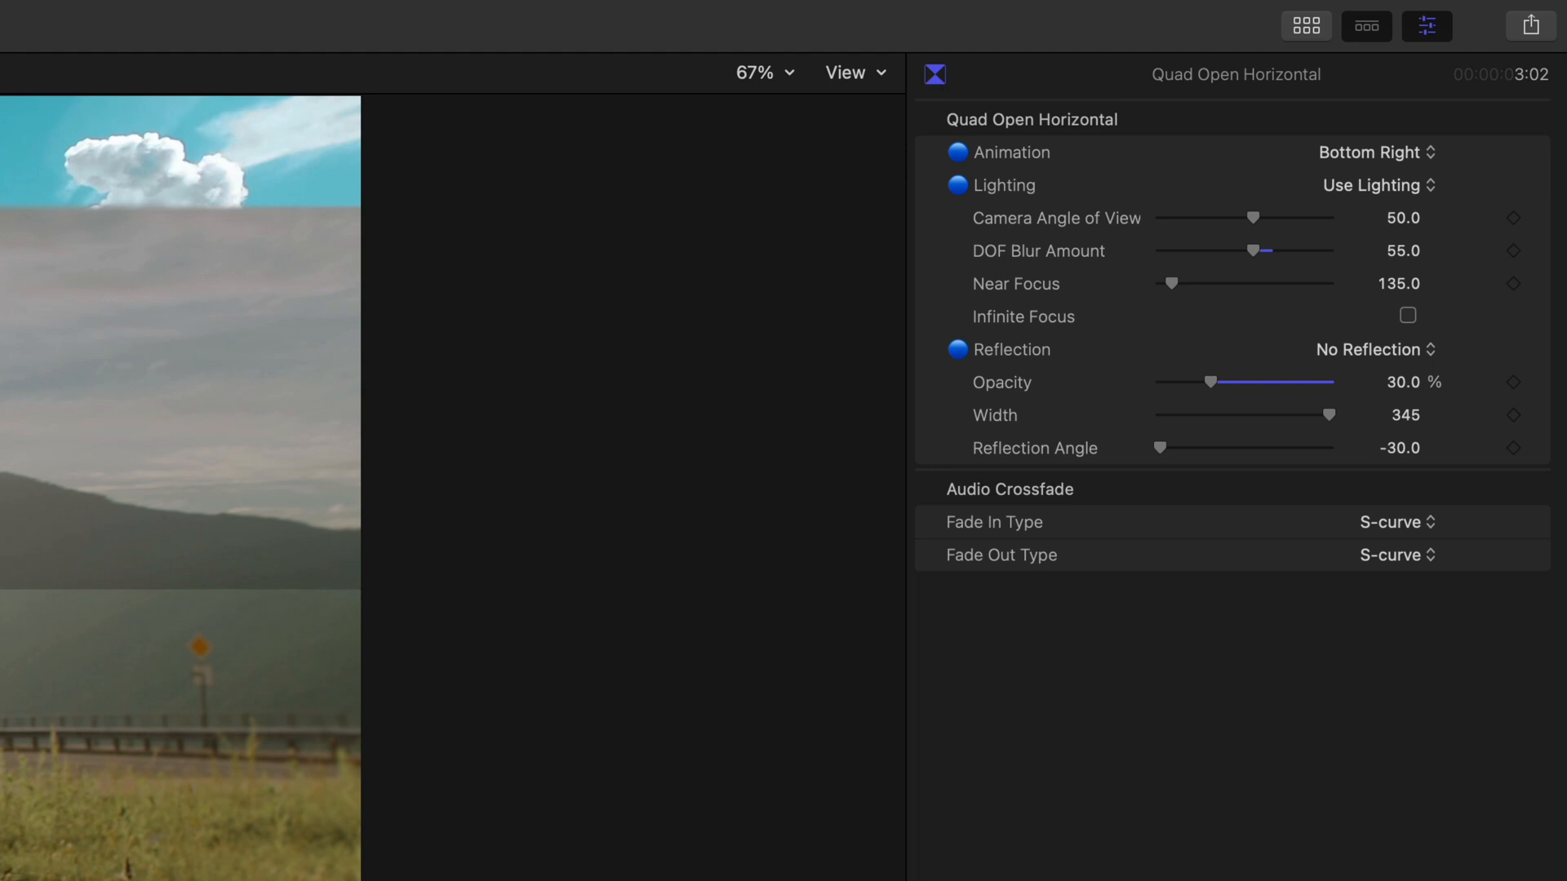
Set Reflection to Top Reflection and cue playback before the transition
{"action": "left_click", "coordinate": [1374, 350]}
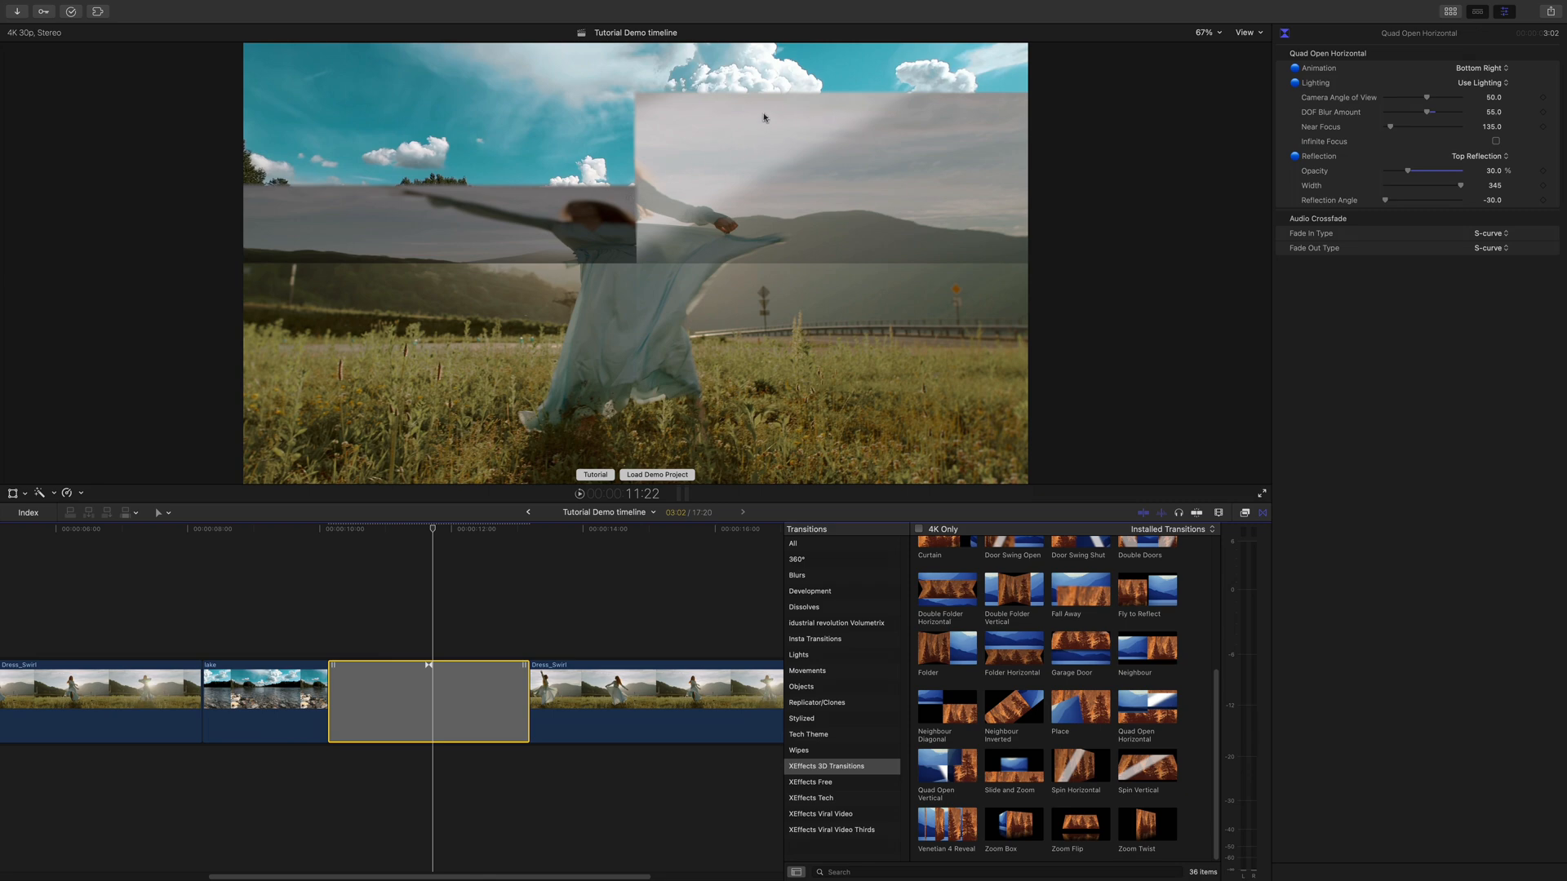
{"action": "left_click", "coordinate": [343, 540]}
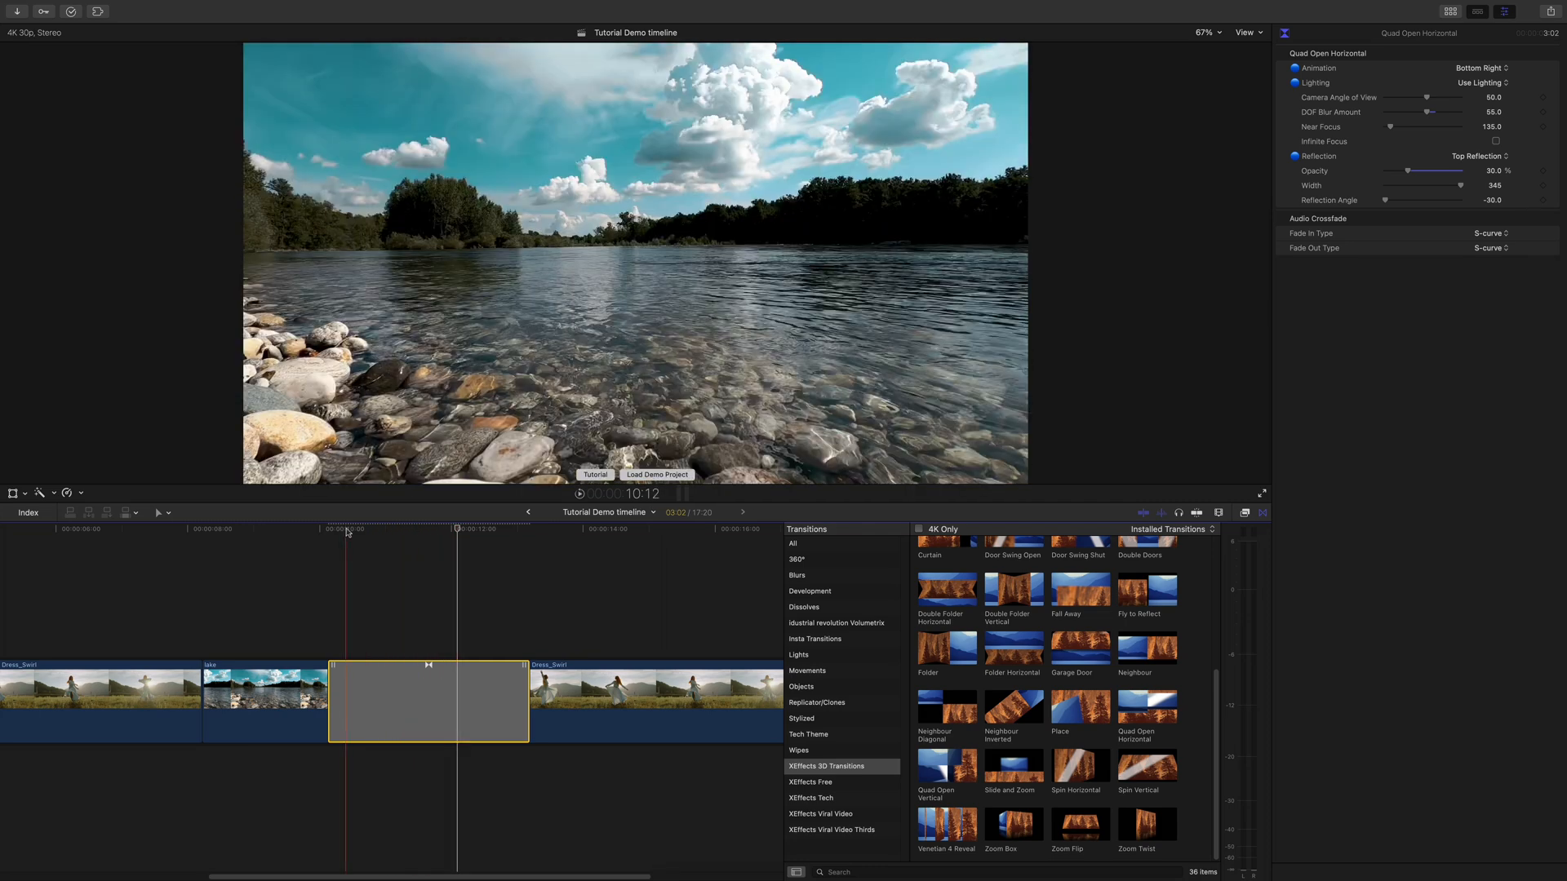
{"action": "left_click", "coordinate": [464, 528]}
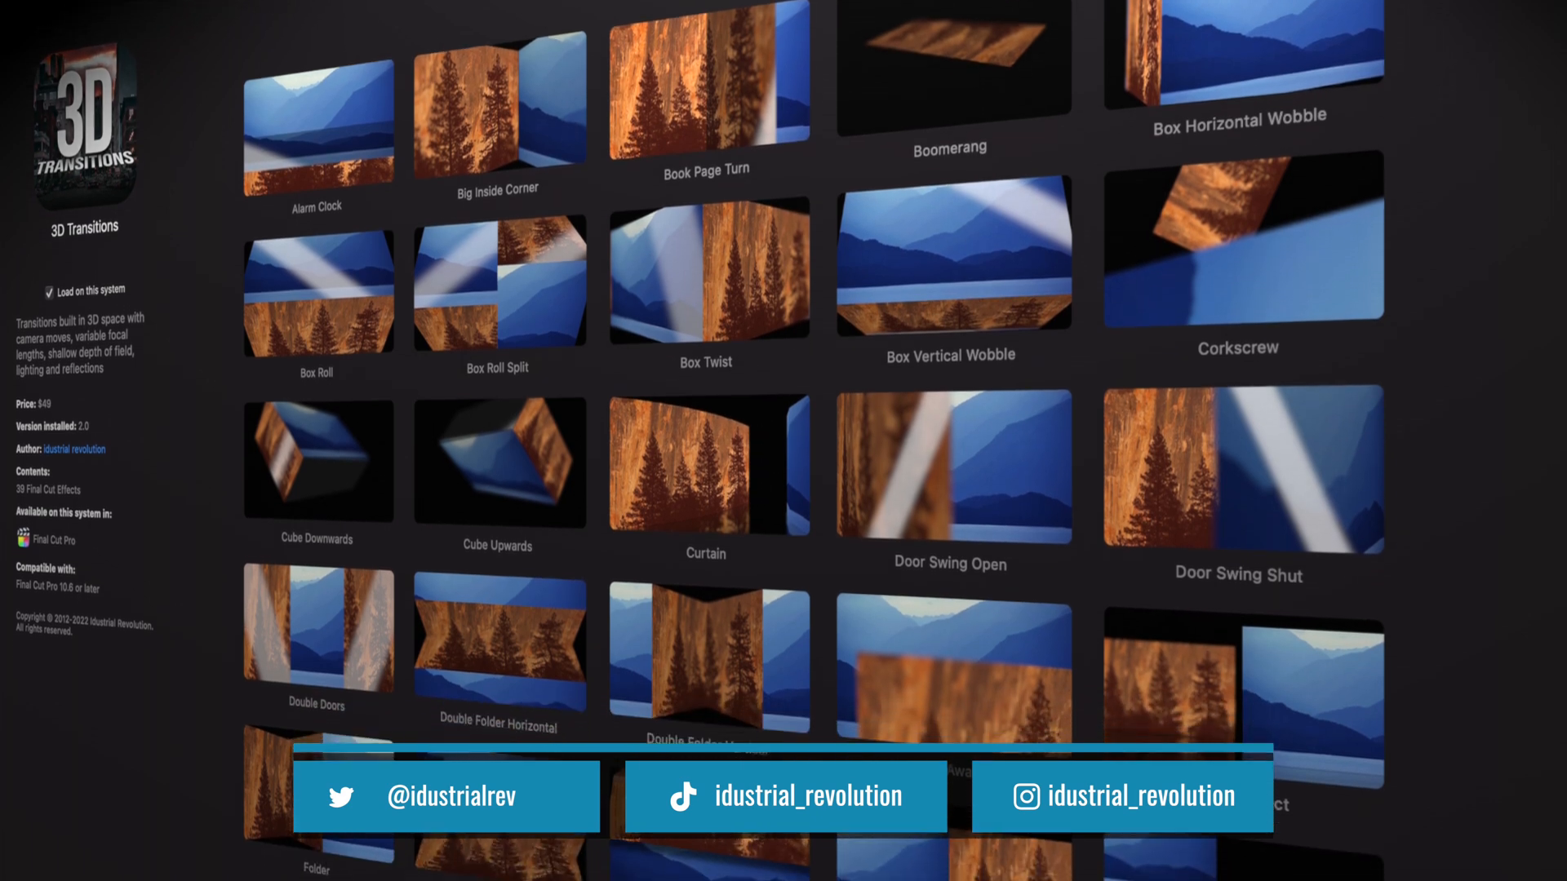
{"action": "scroll", "scroll_direction": "down", "scroll_amount": 3}
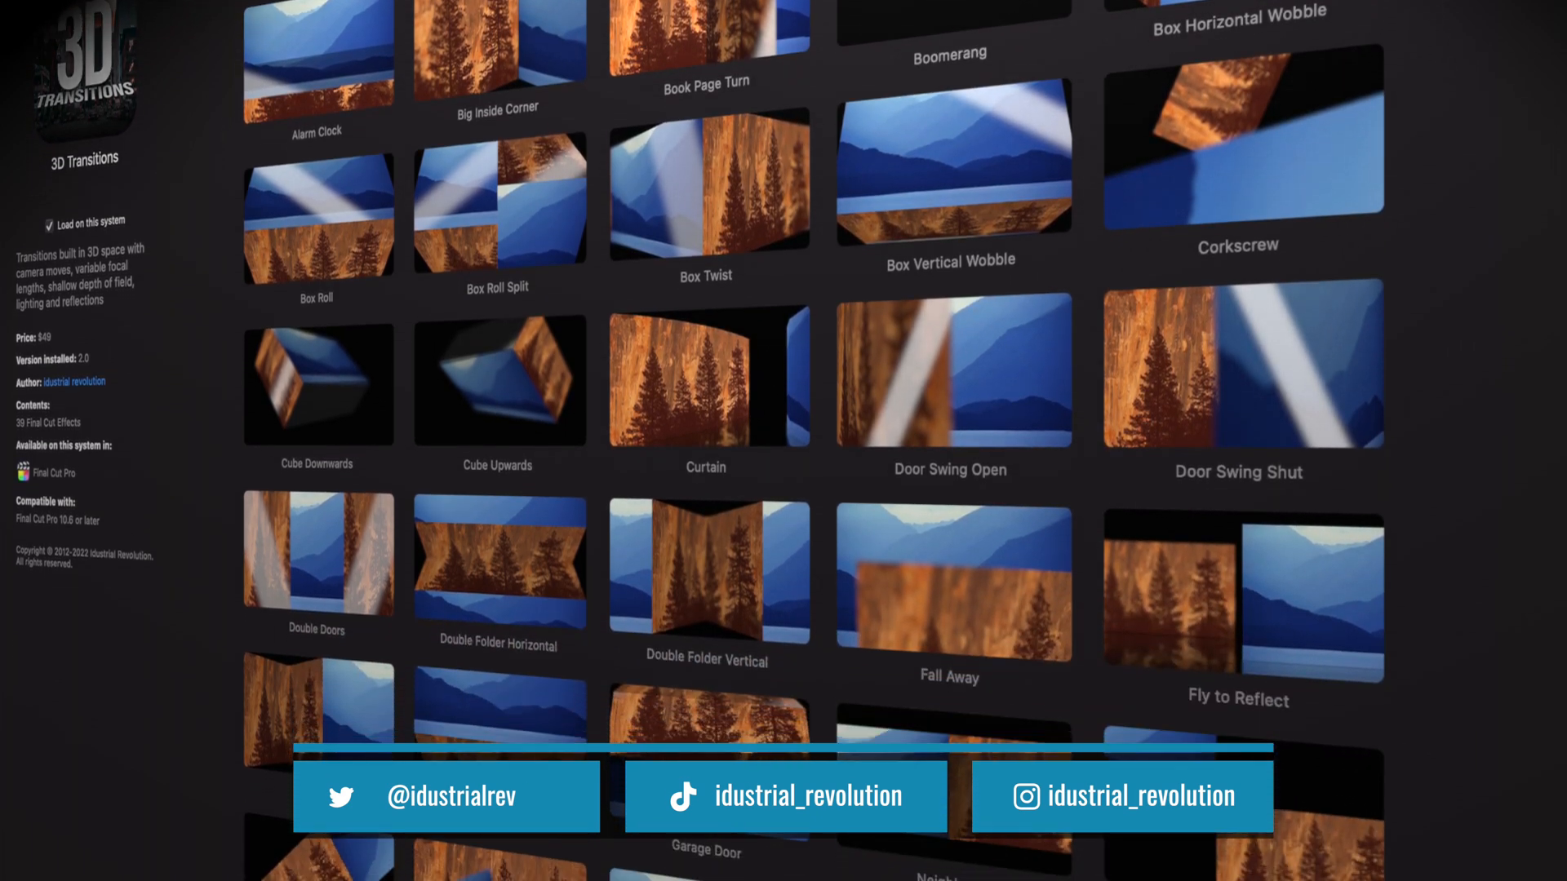